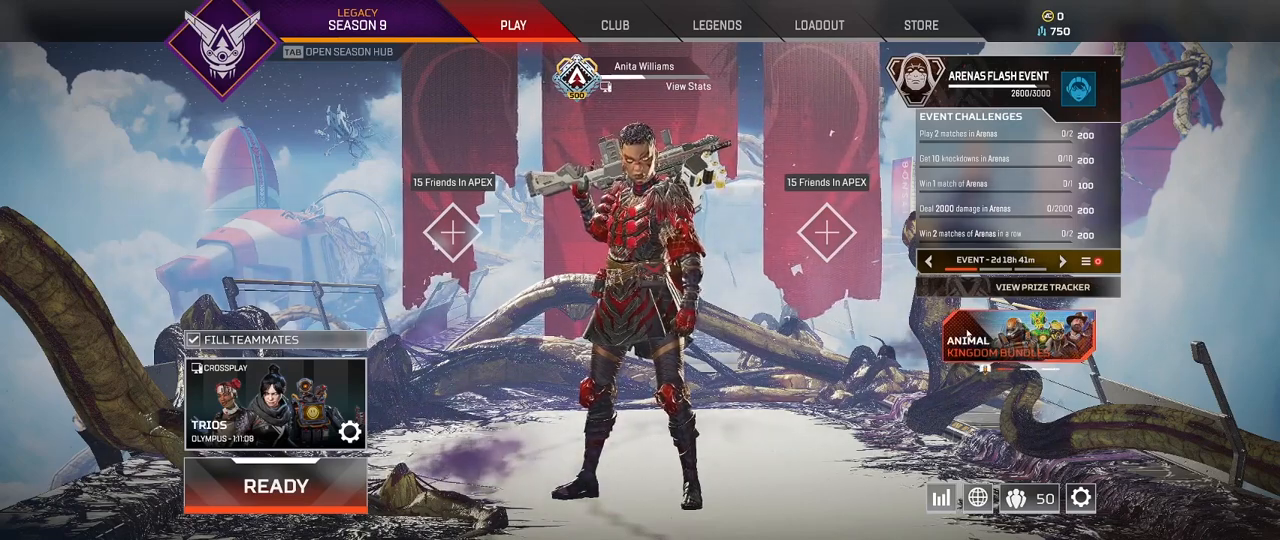
- From the lobby menu, open Settings on the Video tab
{"action": "key", "text": "Escape"}
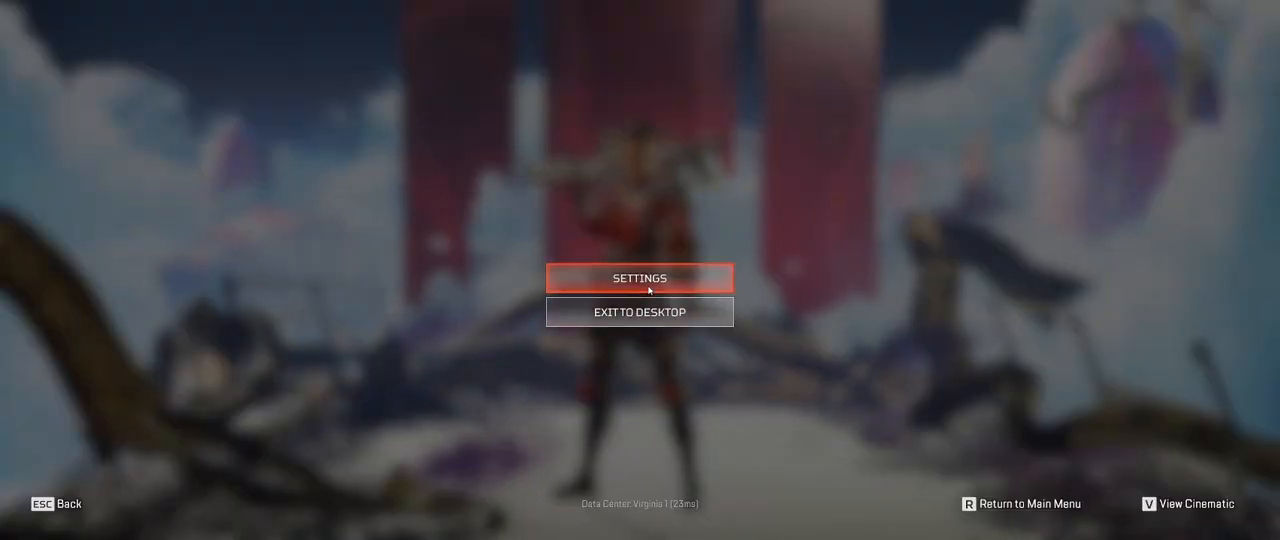
{"action": "left_click", "coordinate": [639, 278]}
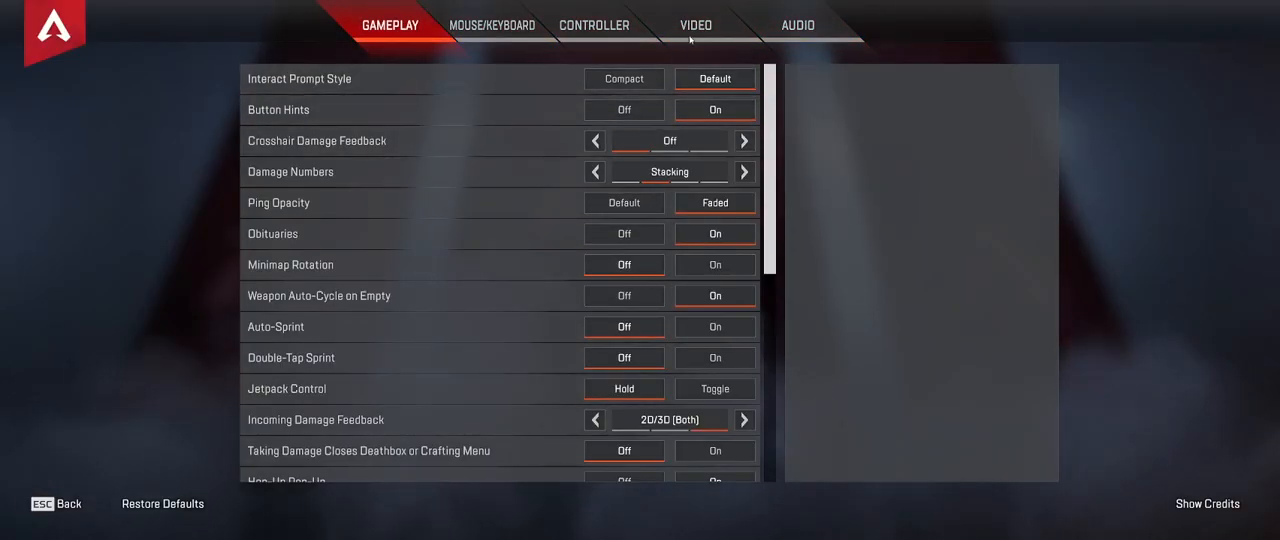
{"action": "left_click", "coordinate": [694, 25]}
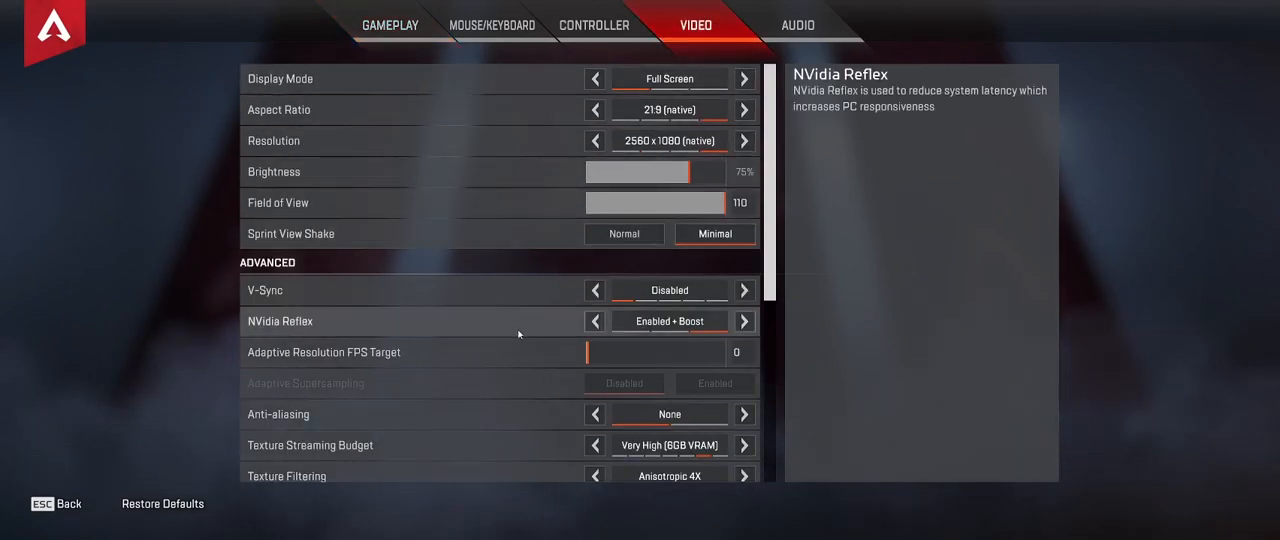
{"action": "mouse_move", "coordinate": [516, 172]}
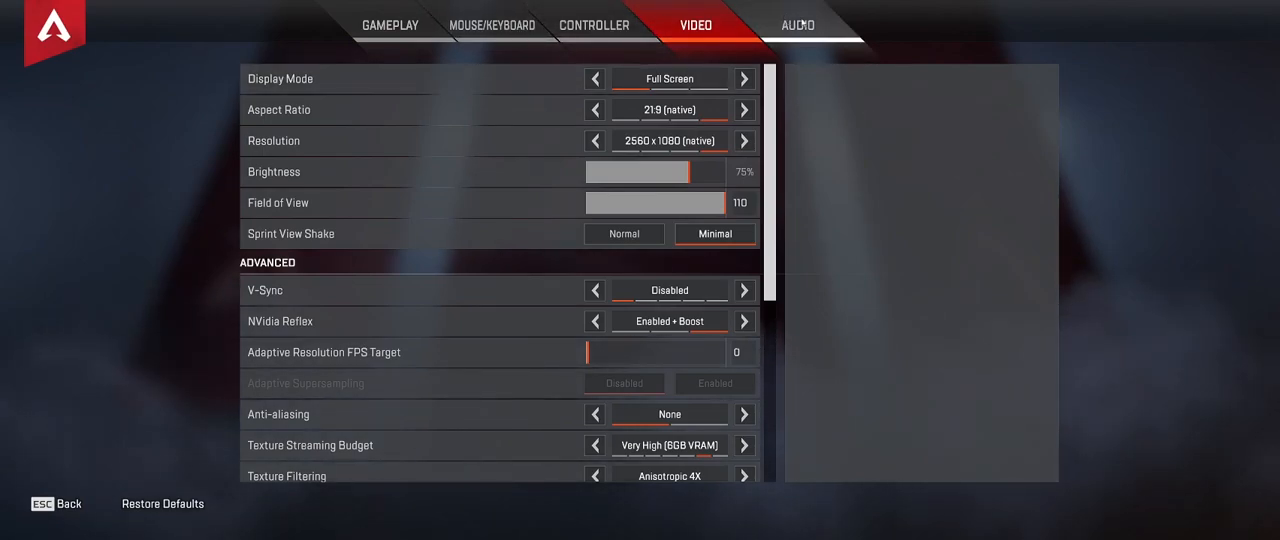
{"action": "mouse_move", "coordinate": [462, 146]}
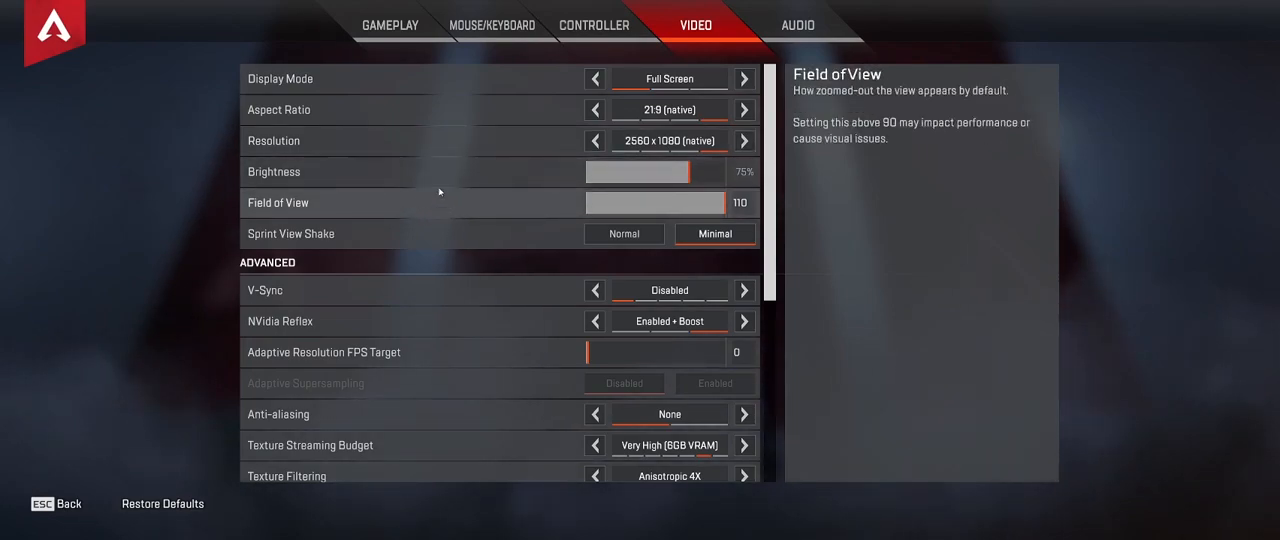
{"action": "mouse_move", "coordinate": [110, 412]}
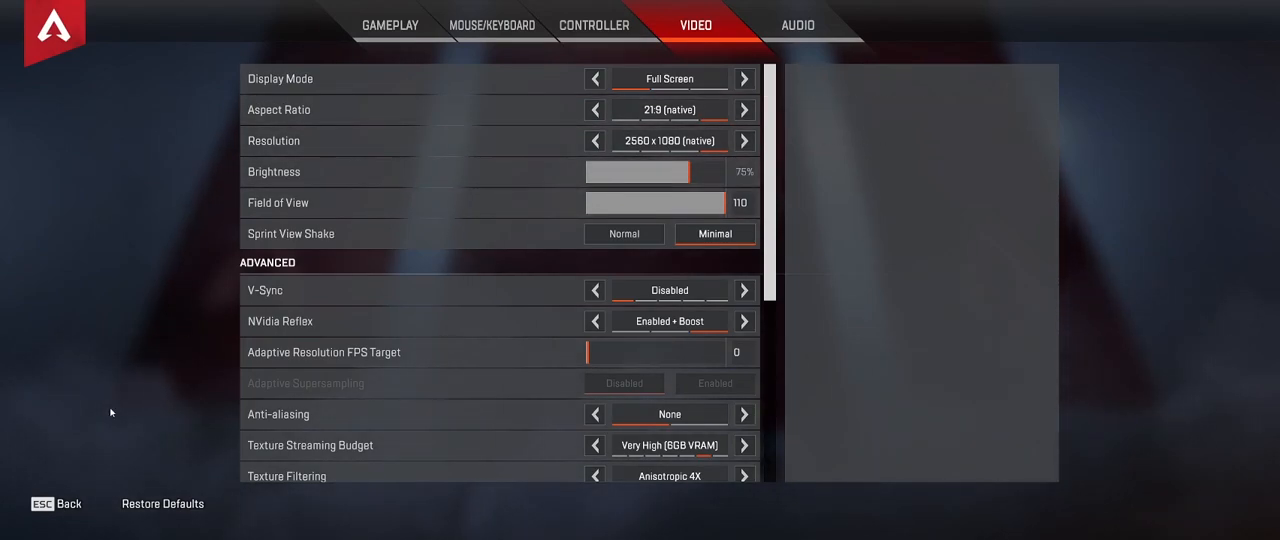
{"action": "mouse_move", "coordinate": [388, 73]}
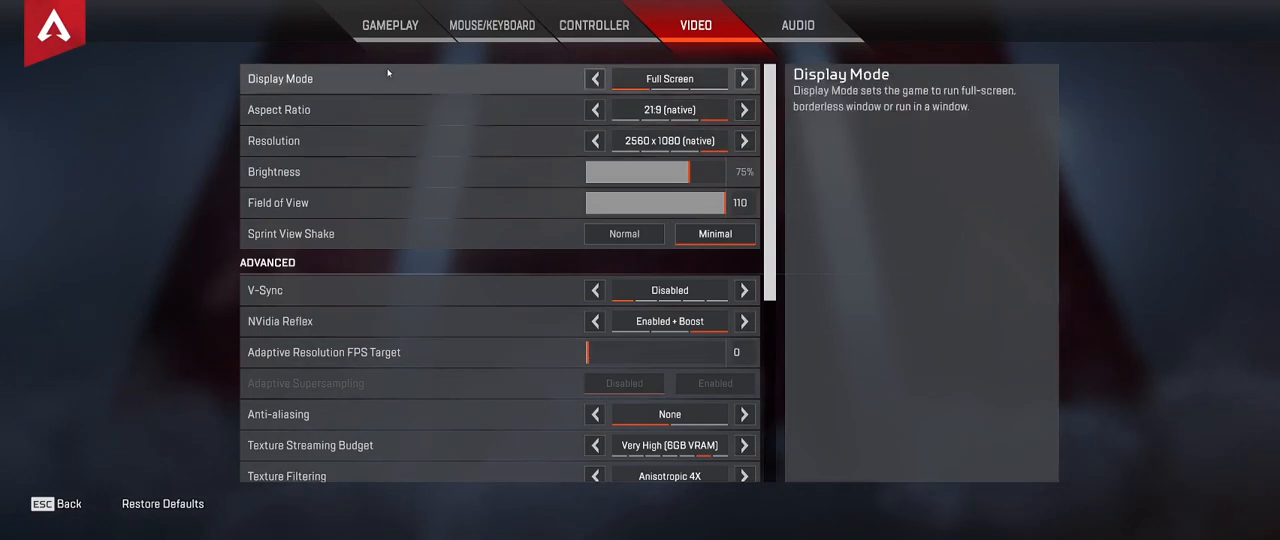
- Review the Gameplay and Audio settings, then exit Settings to the game menu
{"action": "left_click", "coordinate": [389, 24]}
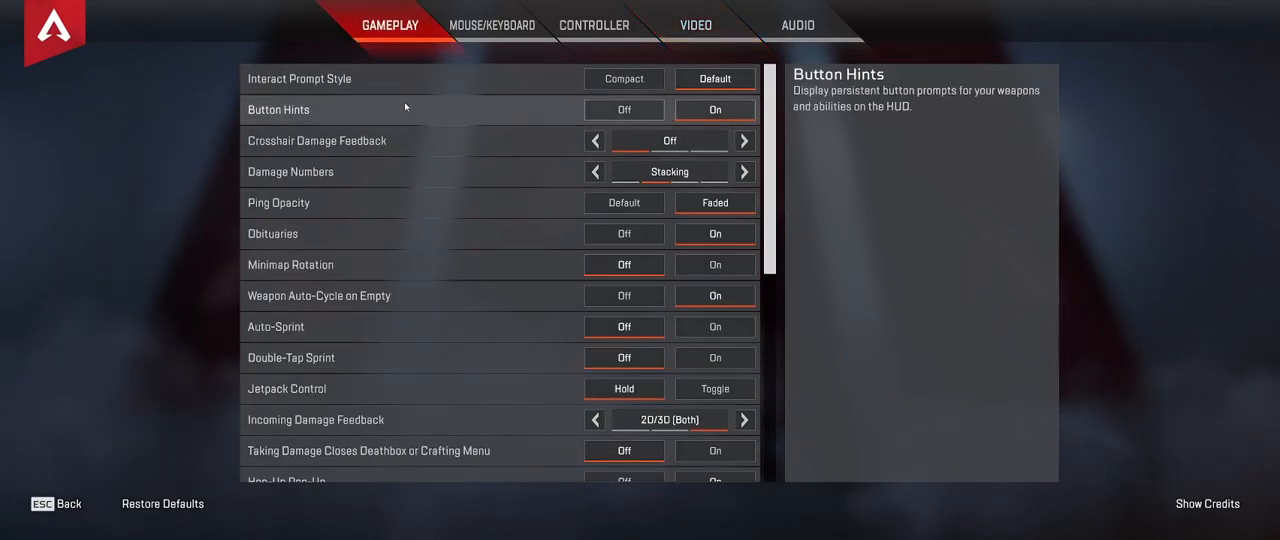
{"action": "scroll", "scroll_direction": "down", "scroll_amount": 3}
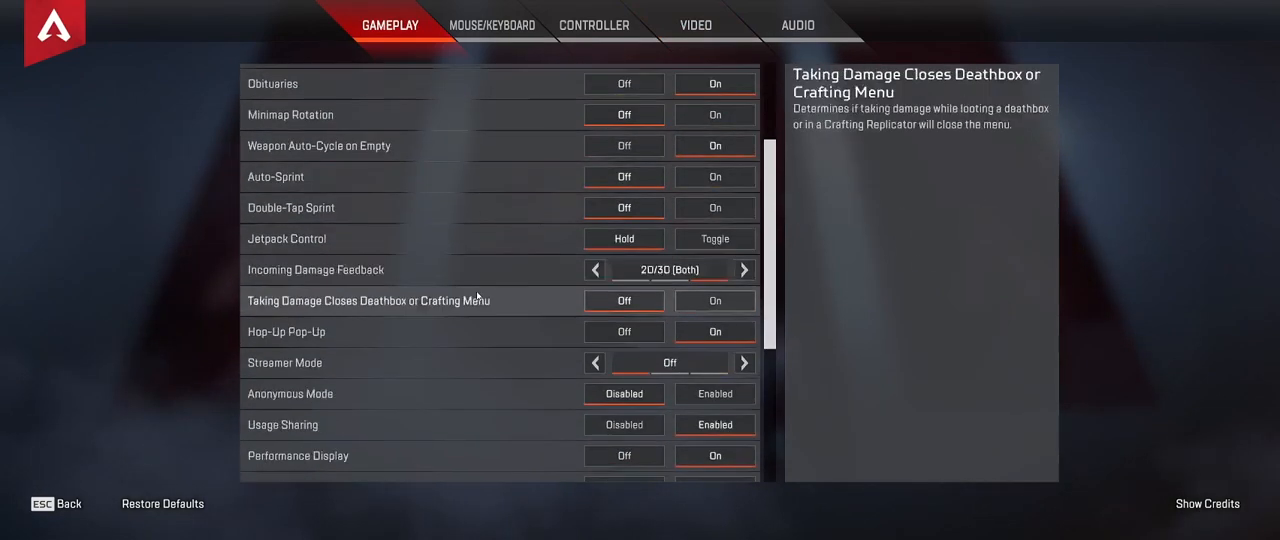
{"action": "scroll", "scroll_direction": "up", "scroll_amount": 3}
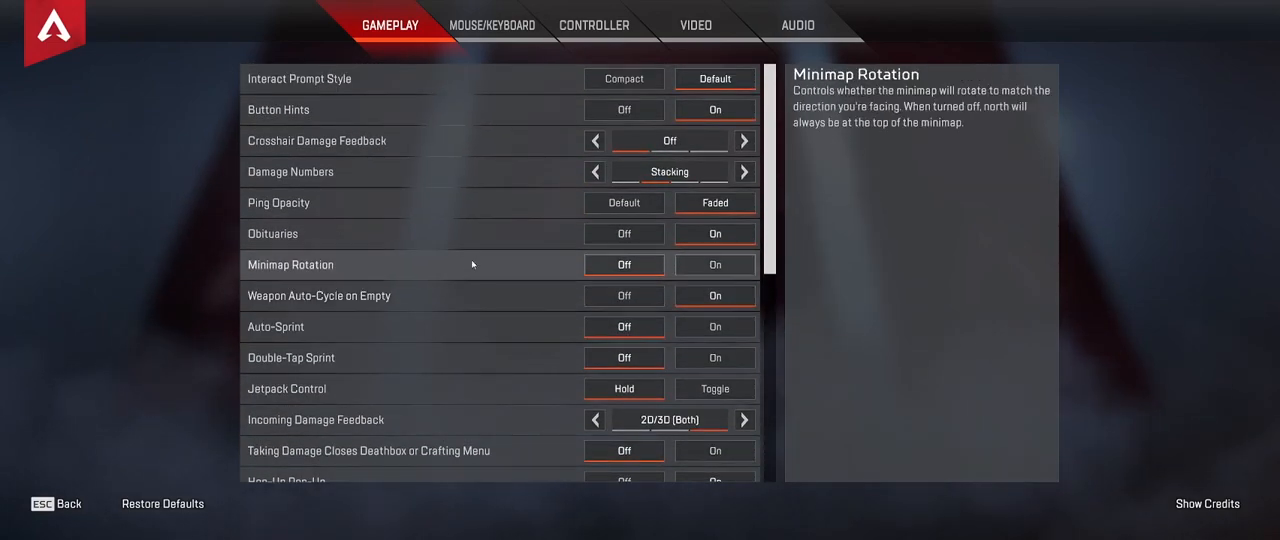
{"action": "left_click", "coordinate": [797, 24]}
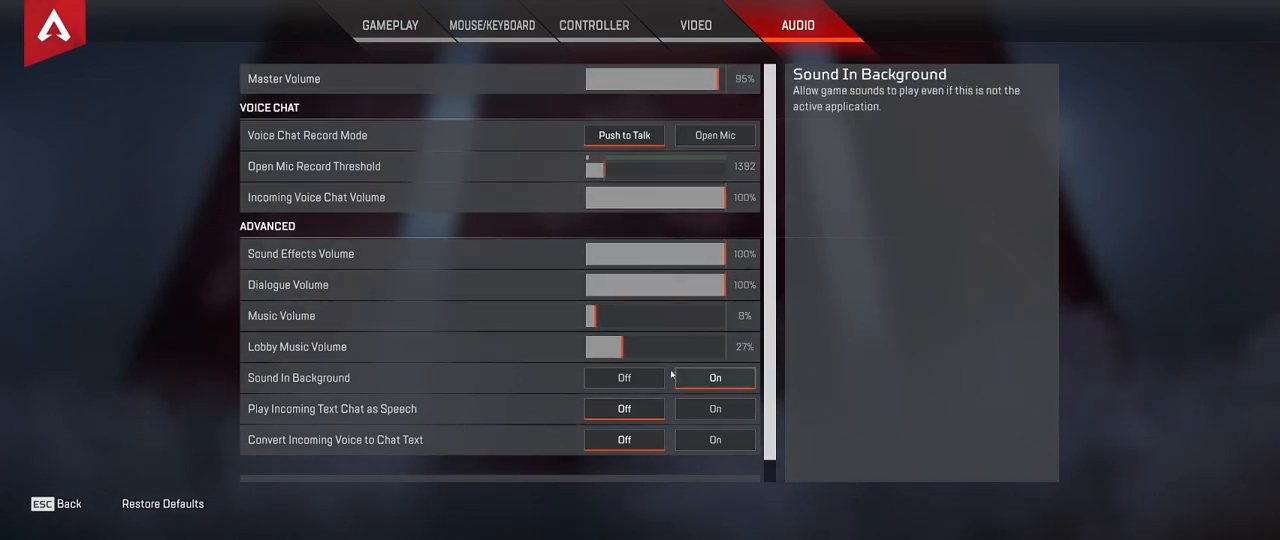
{"action": "scroll", "scroll_direction": "down", "scroll_amount": 3}
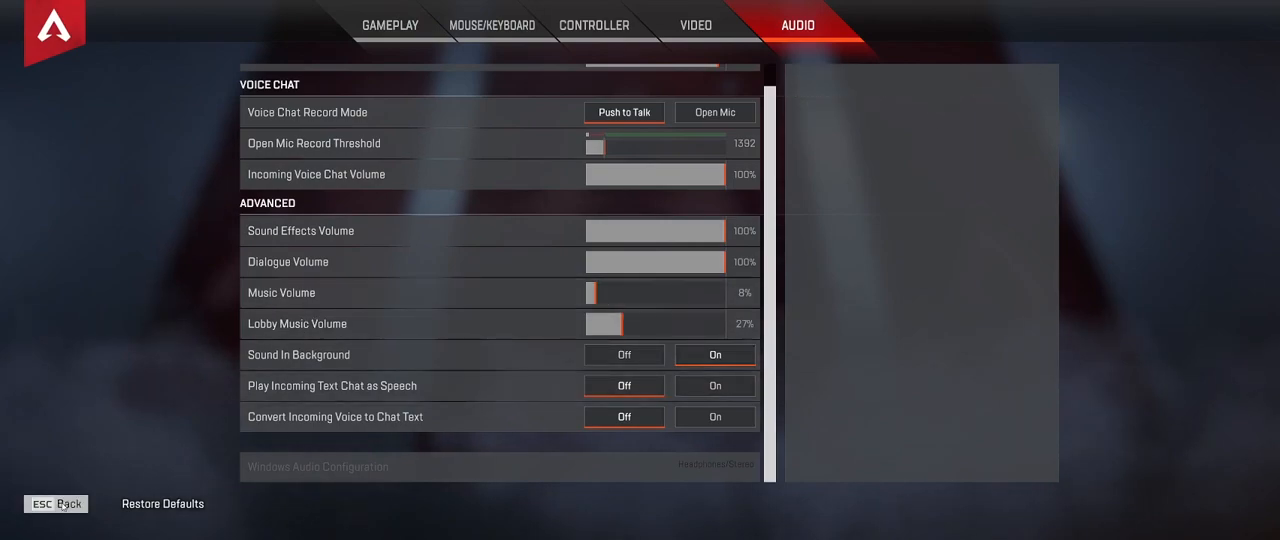
{"action": "left_click", "coordinate": [56, 503]}
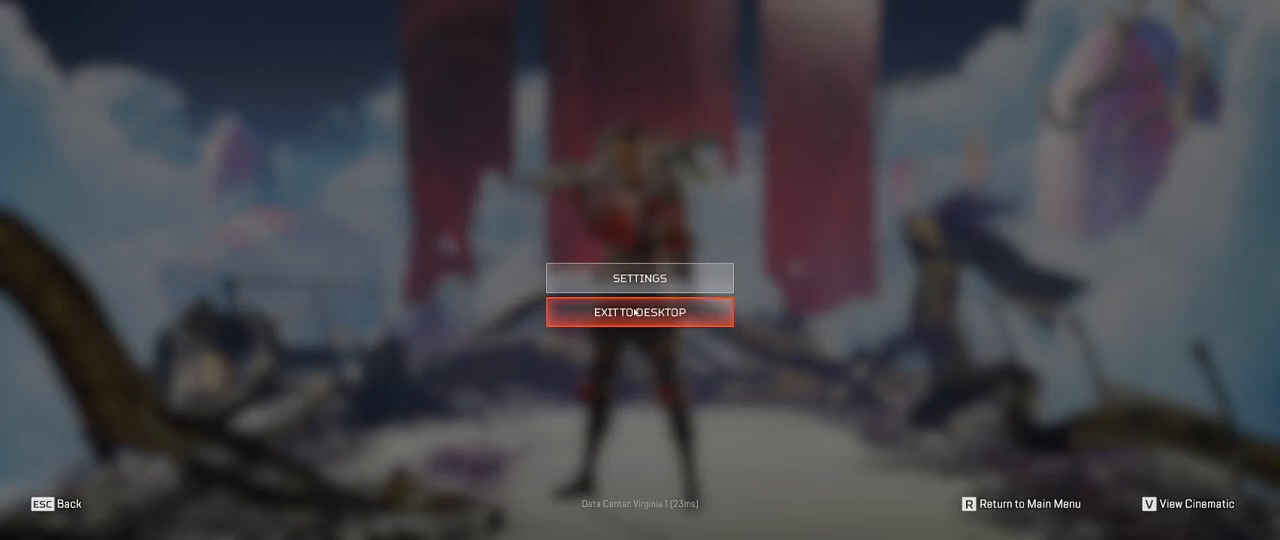
- Exit Apex Legends to the desktop and confirm quitting
{"action": "left_click", "coordinate": [639, 311]}
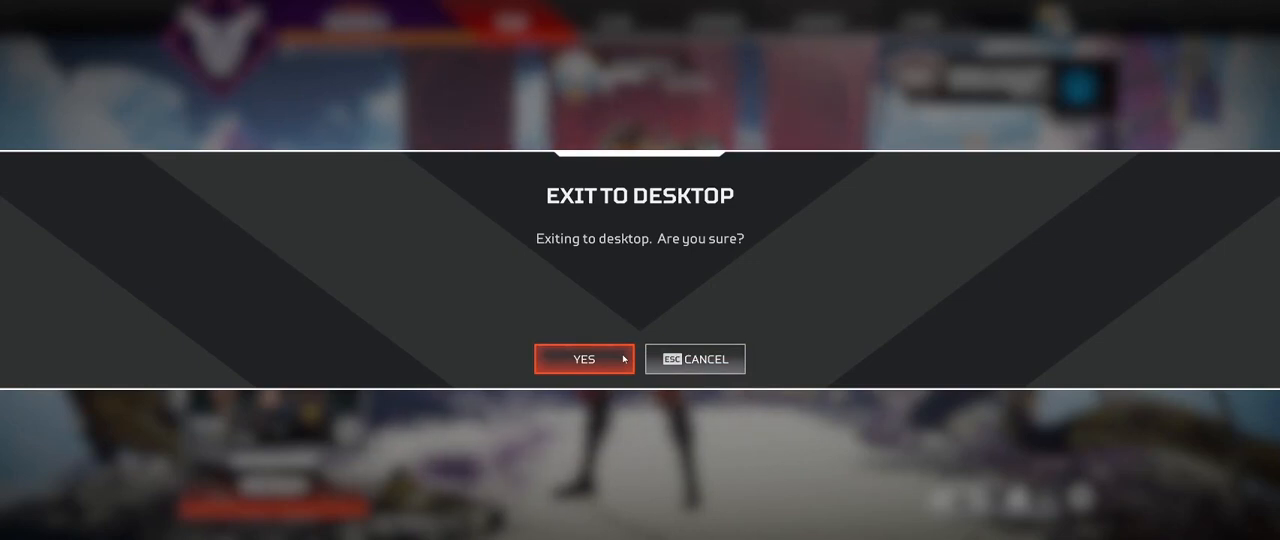
{"action": "left_click", "coordinate": [584, 359]}
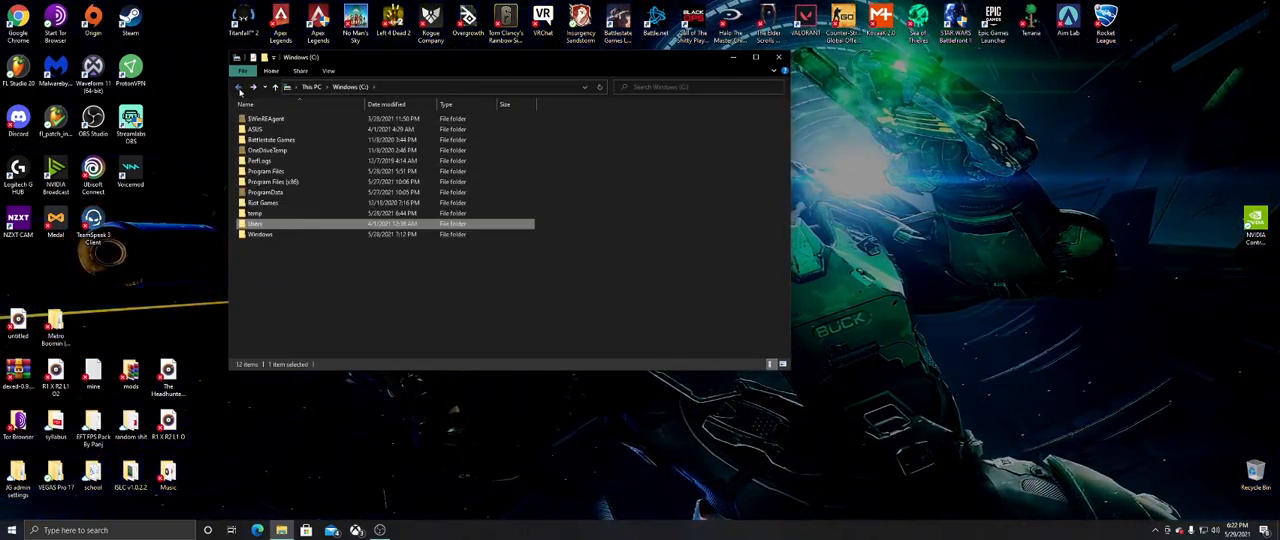
- Browse C:\Users\<user>\Saved Games\Respawn\Apex\profile and select the profile config file
{"action": "double_click", "coordinate": [254, 223]}
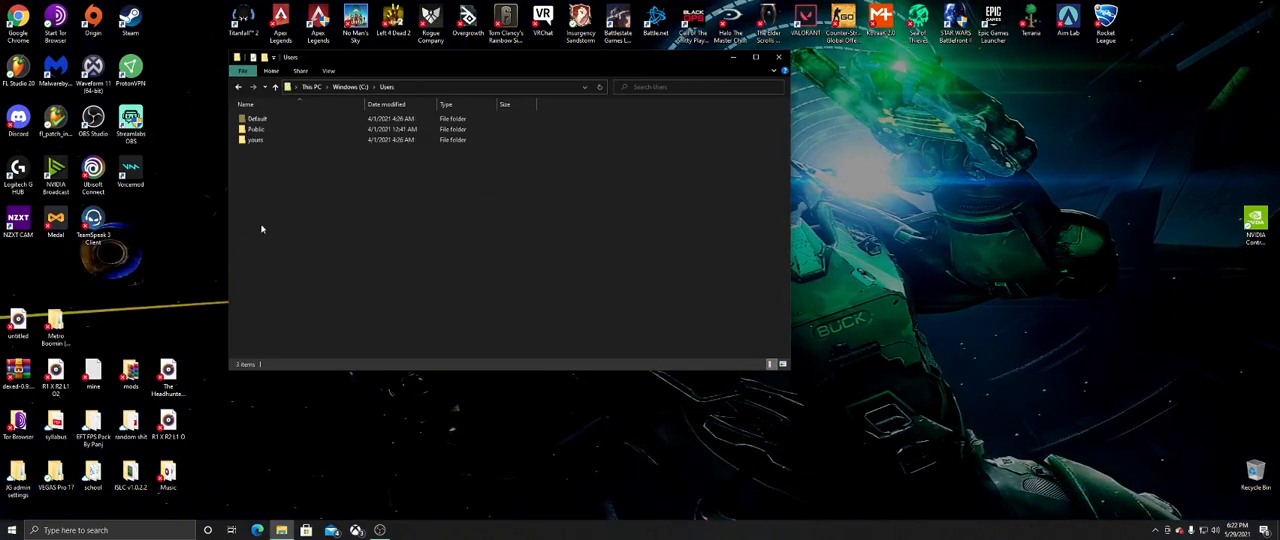
{"action": "double_click", "coordinate": [255, 139]}
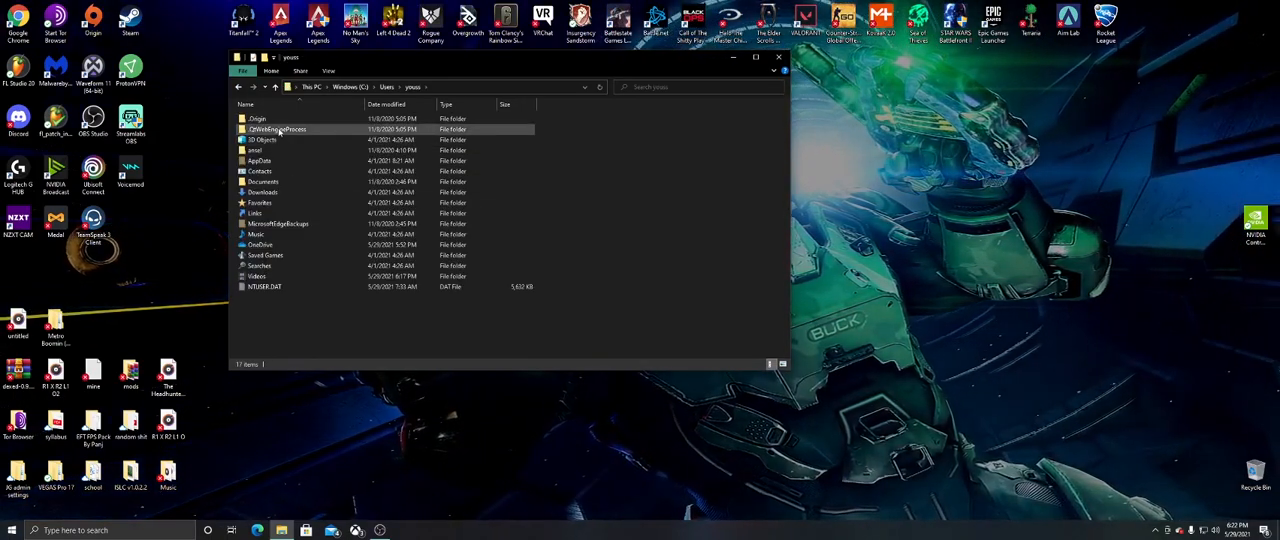
{"action": "double_click", "coordinate": [265, 255]}
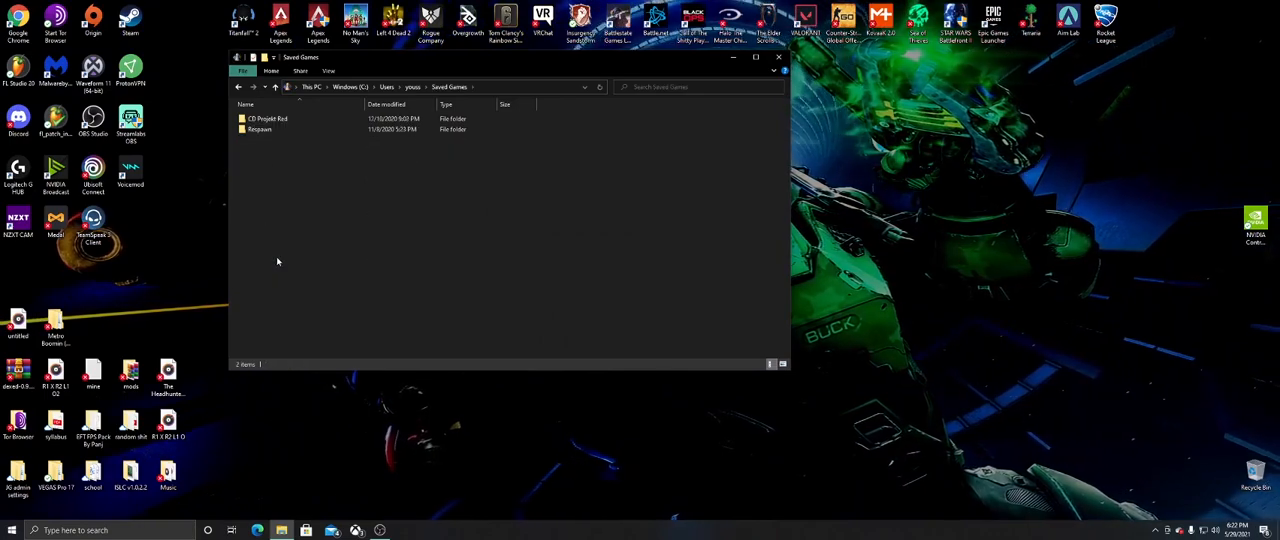
{"action": "double_click", "coordinate": [259, 129]}
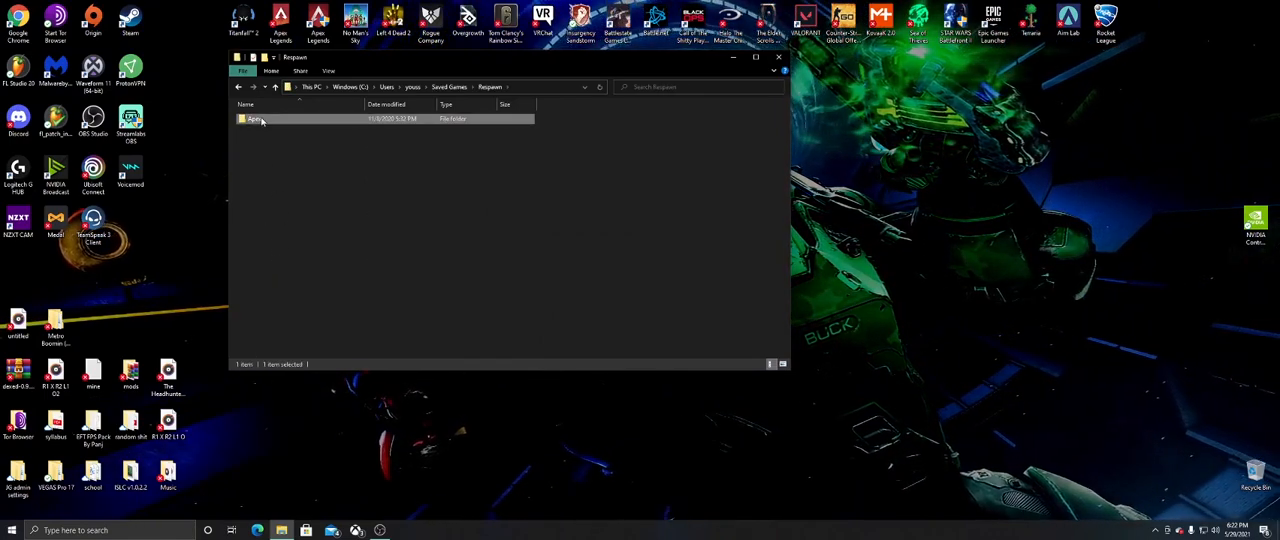
{"action": "double_click", "coordinate": [254, 118]}
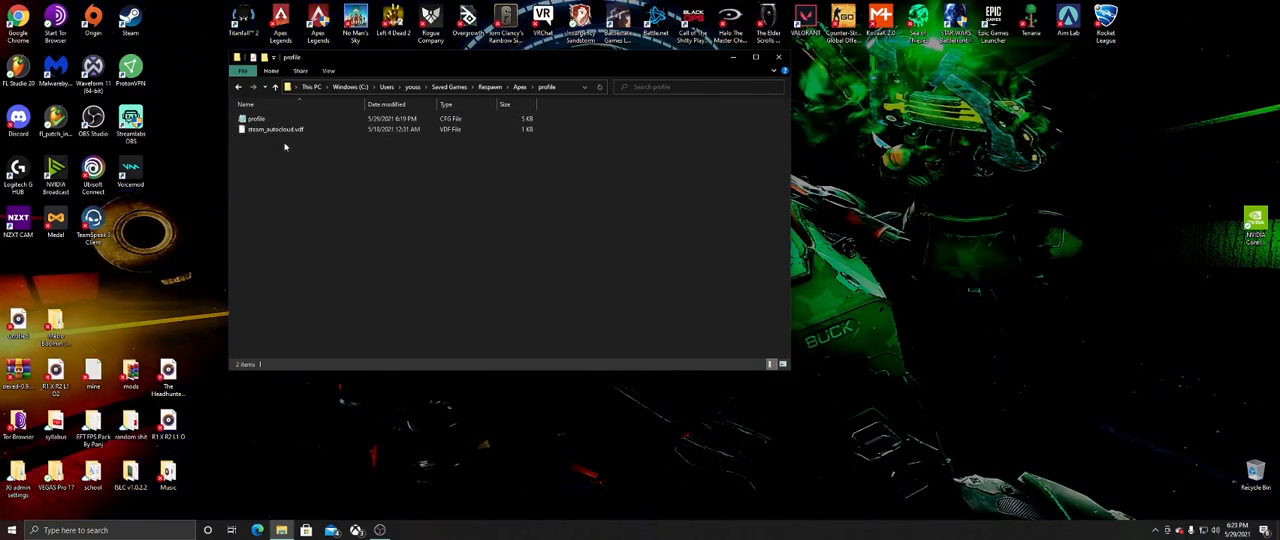
{"action": "mouse_move", "coordinate": [256, 118]}
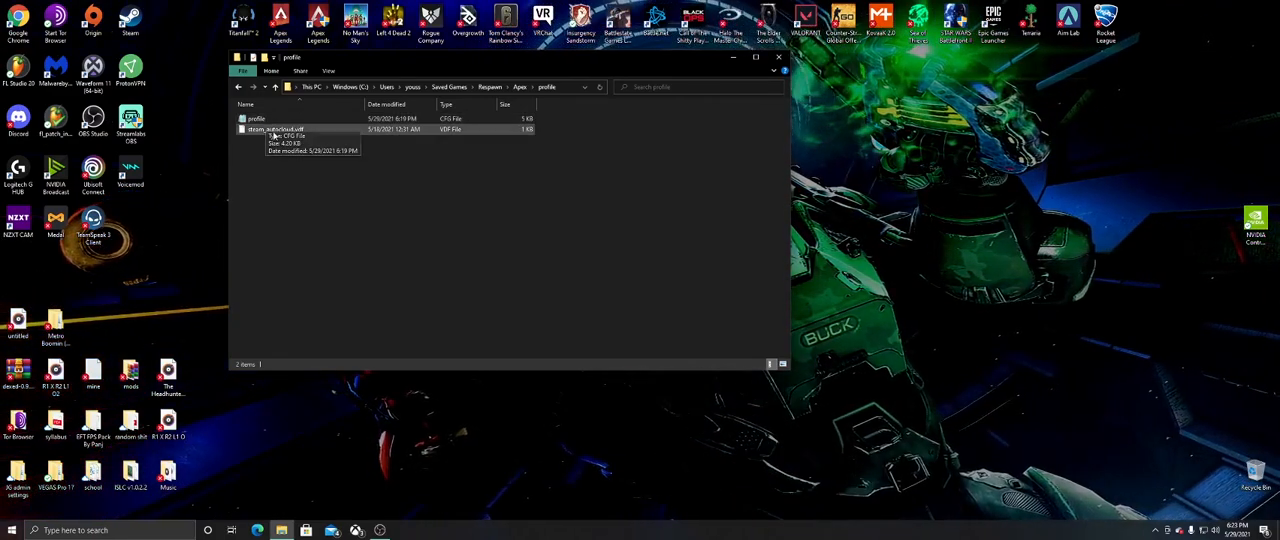
{"action": "left_click", "coordinate": [256, 118]}
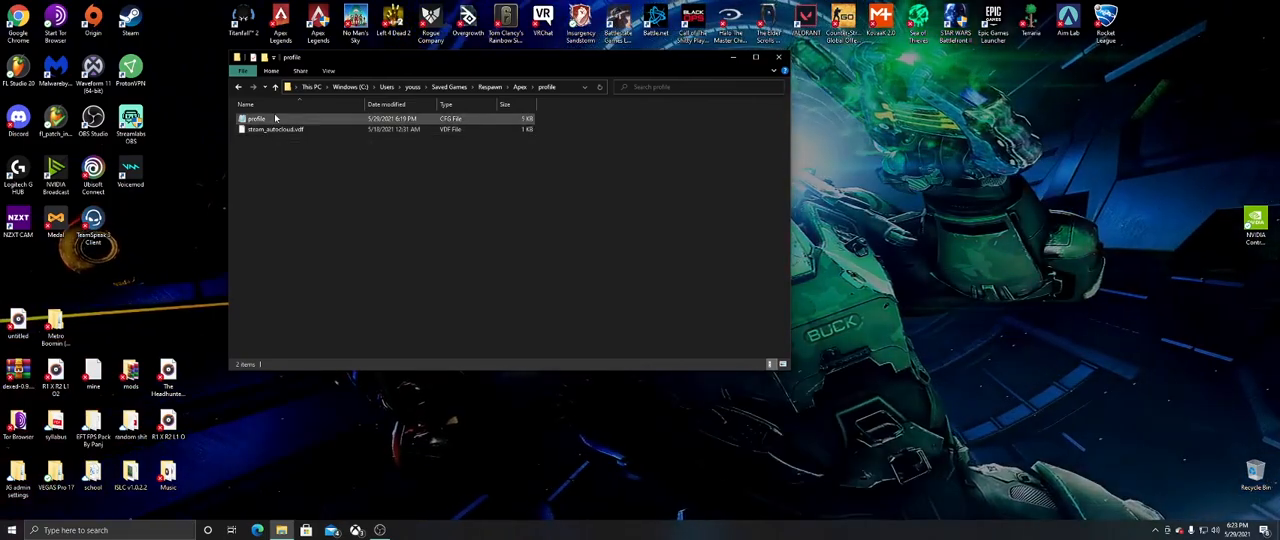
{"action": "mouse_move", "coordinate": [258, 120]}
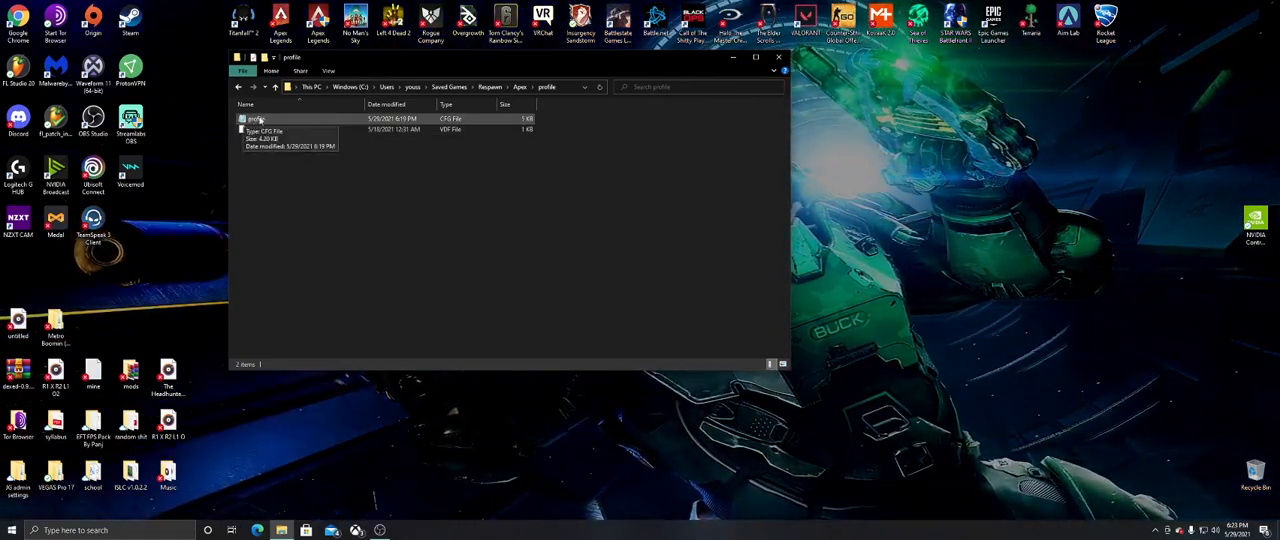
{"action": "double_click", "coordinate": [258, 119]}
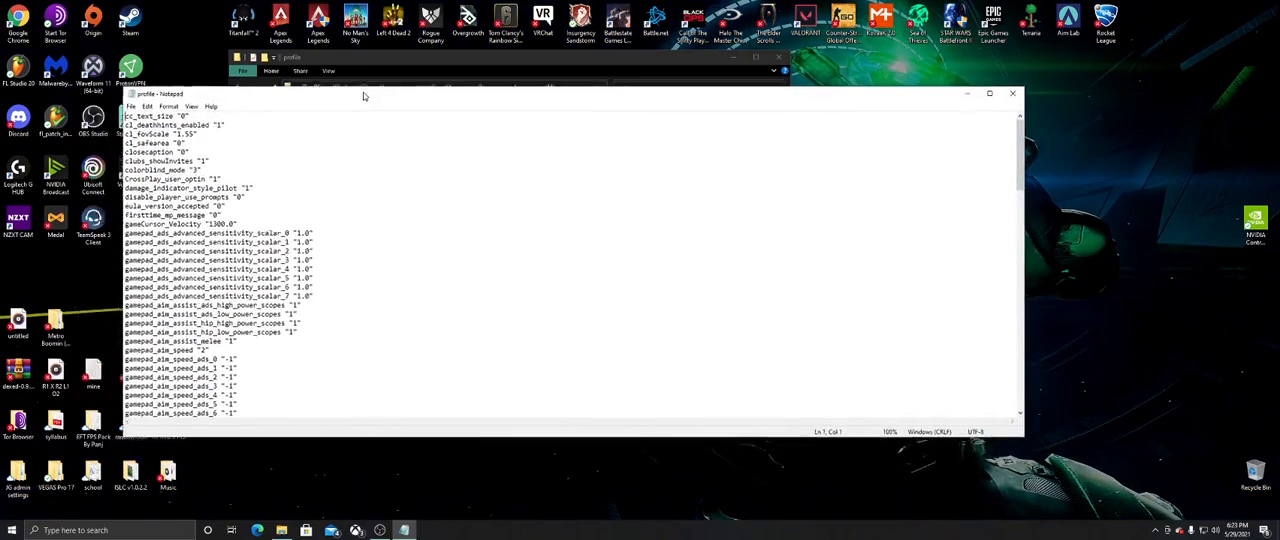
{"action": "scroll", "scroll_direction": "down", "scroll_amount": 3}
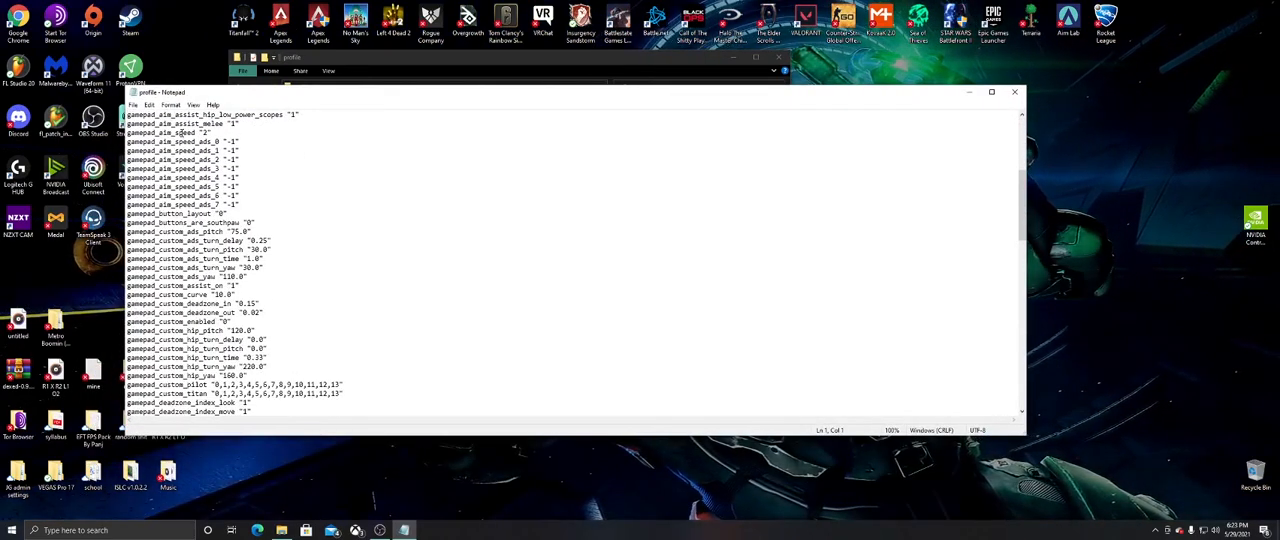
{"action": "scroll", "scroll_direction": "down", "scroll_amount": 3}
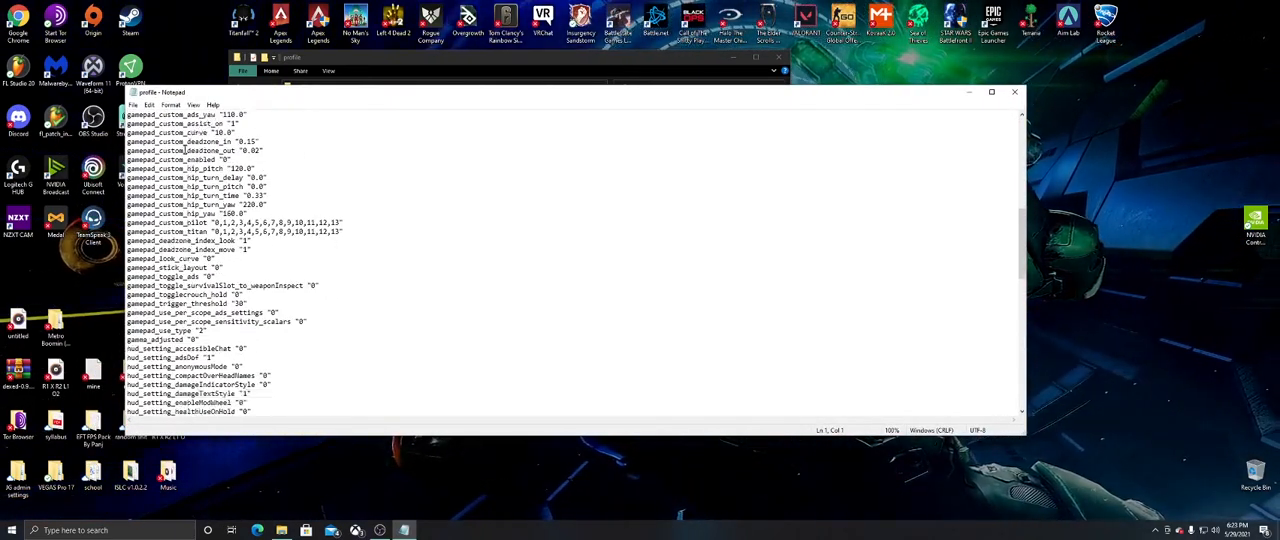
{"action": "scroll", "scroll_direction": "down", "scroll_amount": 3}
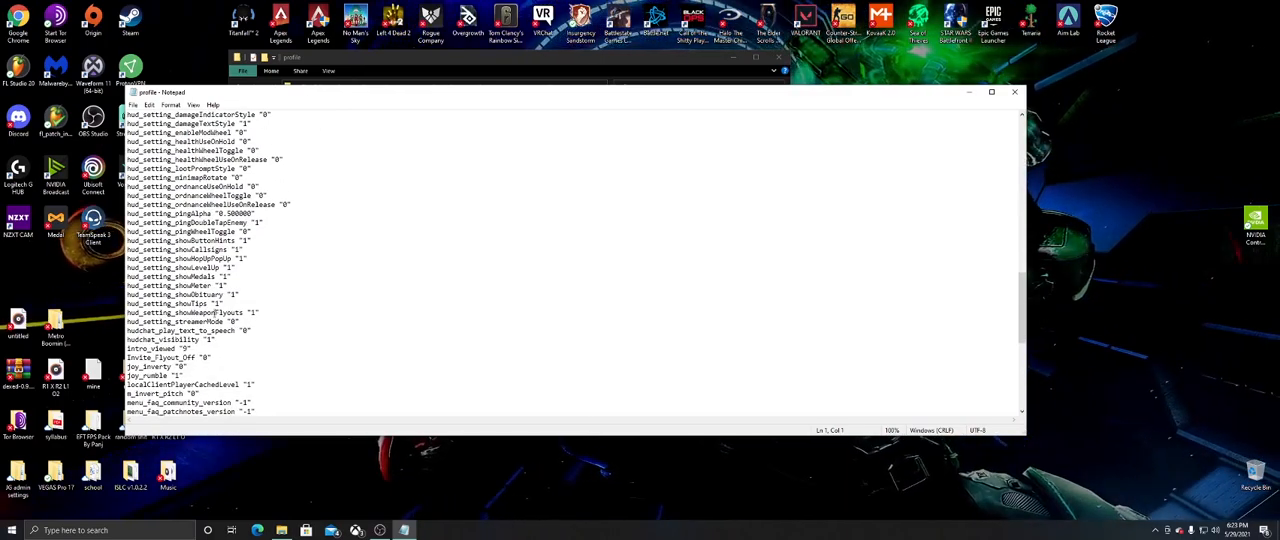
{"action": "scroll", "scroll_direction": "down", "scroll_amount": 3}
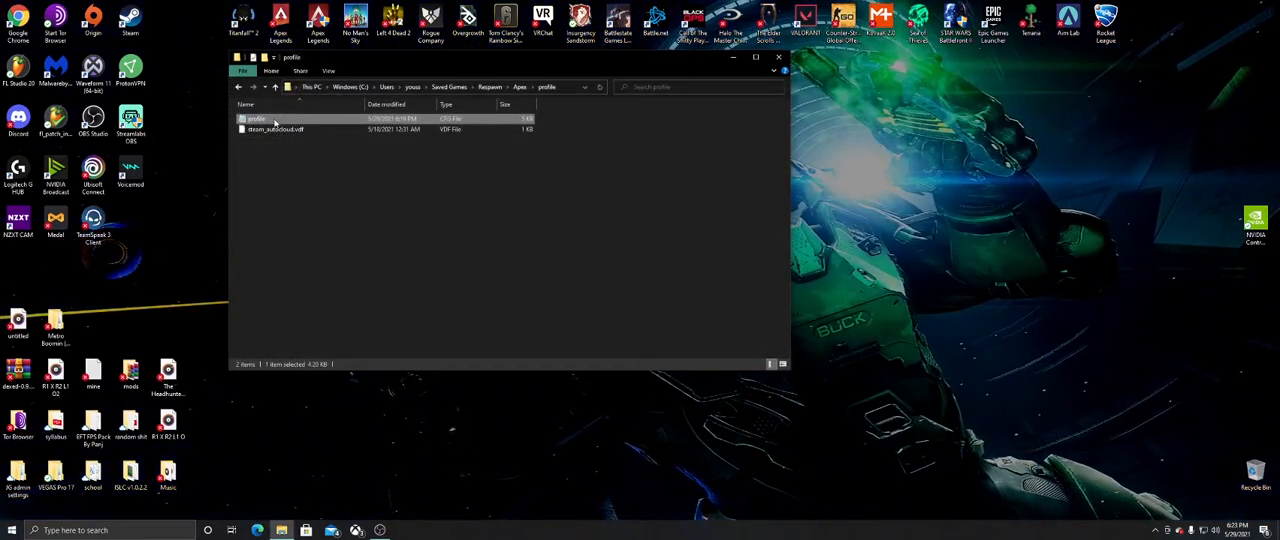
- Bring up the profile.cfg context menu and dismiss it without changing properties
{"action": "double_click", "coordinate": [275, 118]}
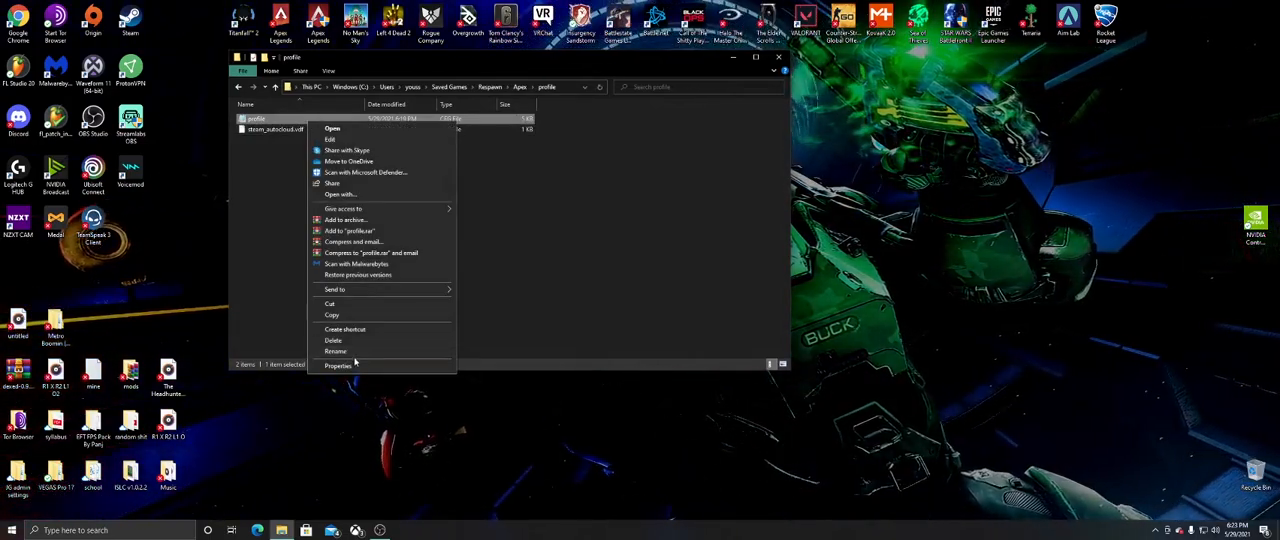
{"action": "left_click", "coordinate": [338, 366]}
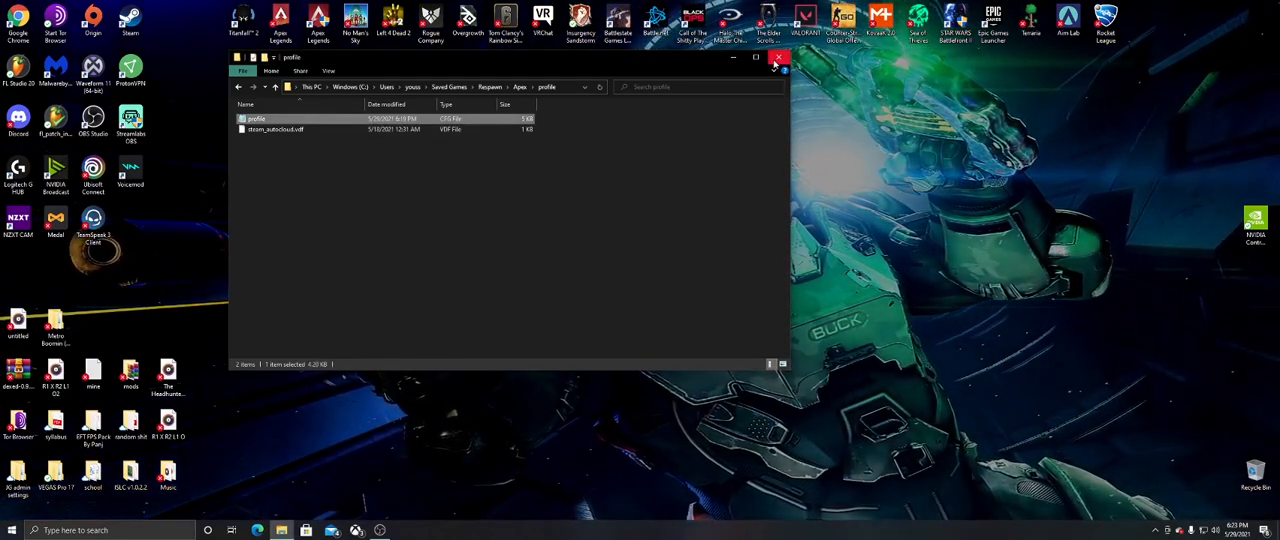
- Close the profile folder window, leaving the Windows desktop showing
{"action": "left_click", "coordinate": [778, 57]}
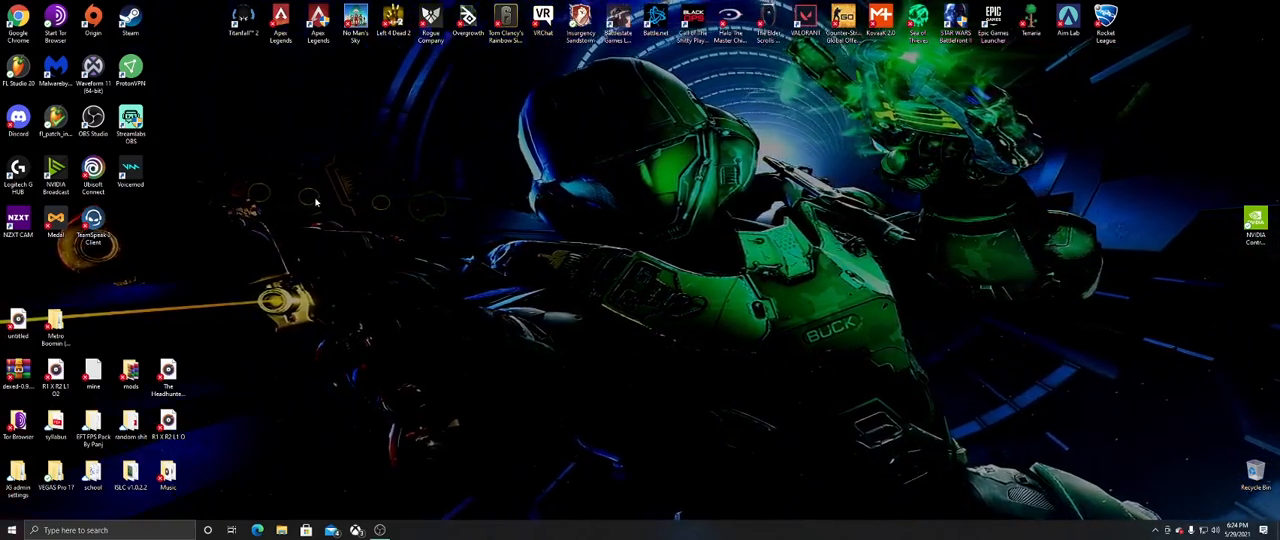
{"action": "left_click_drag", "start_coordinate": [270, 90], "coordinate": [965, 255]}
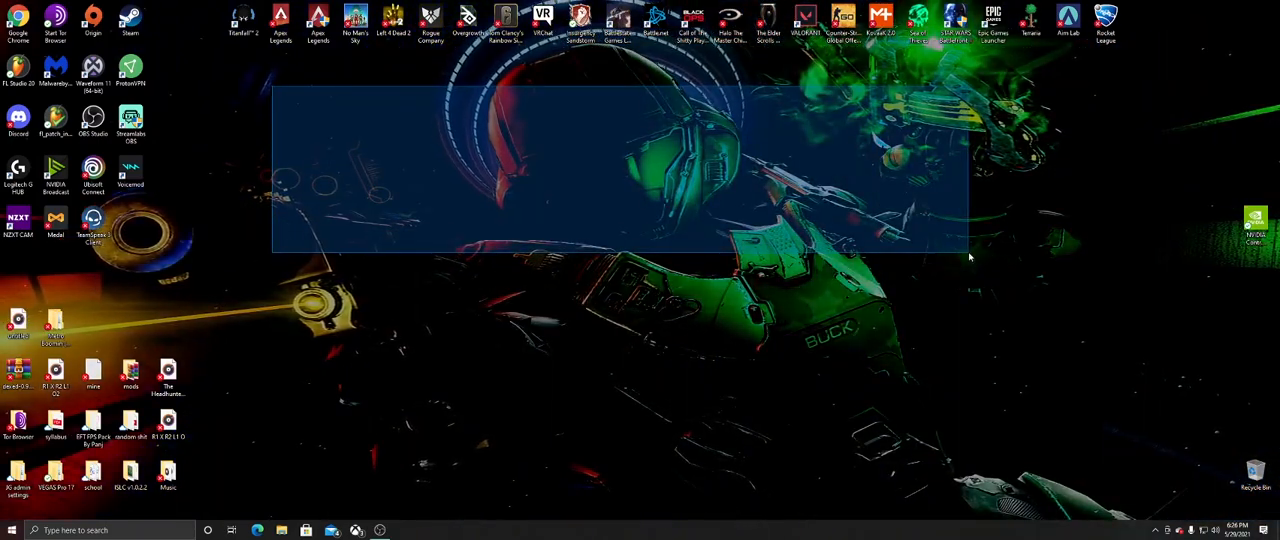